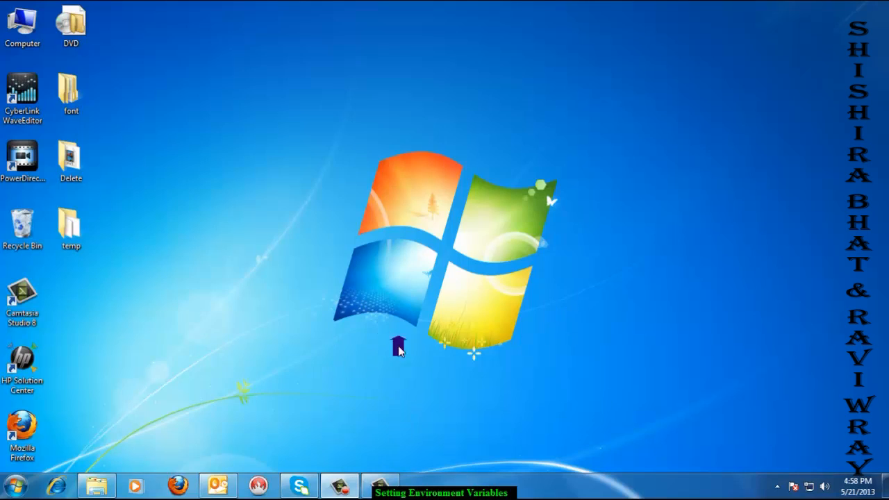
mouse_move(211, 156)
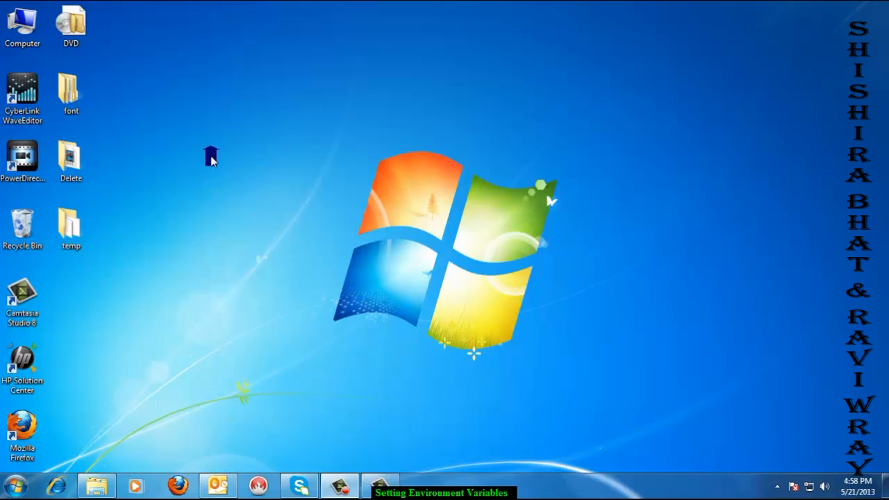
mouse_move(422, 219)
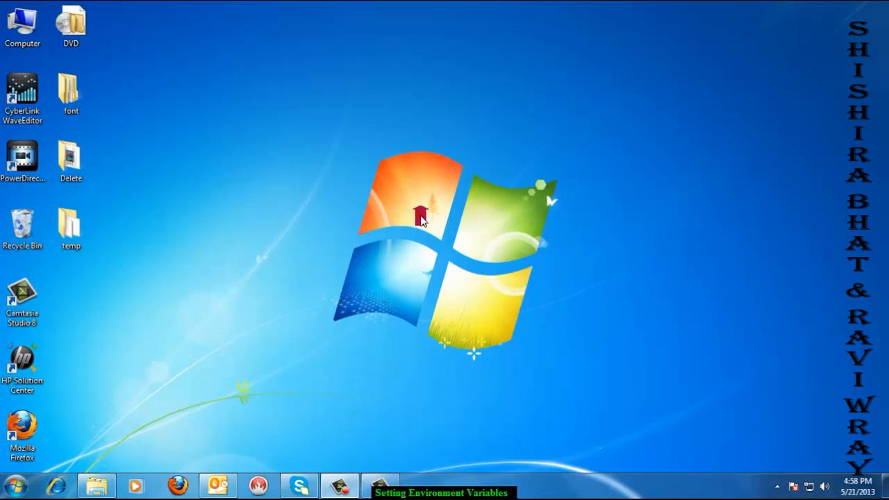
mouse_move(431, 229)
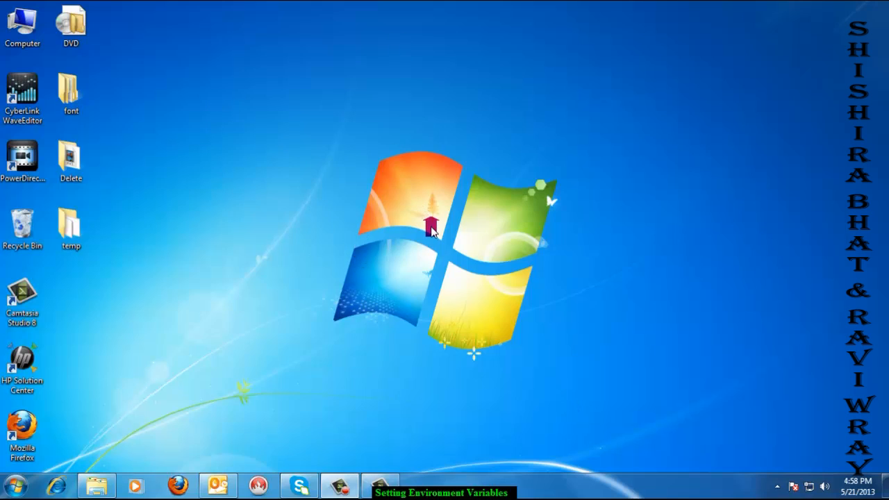
mouse_move(688, 280)
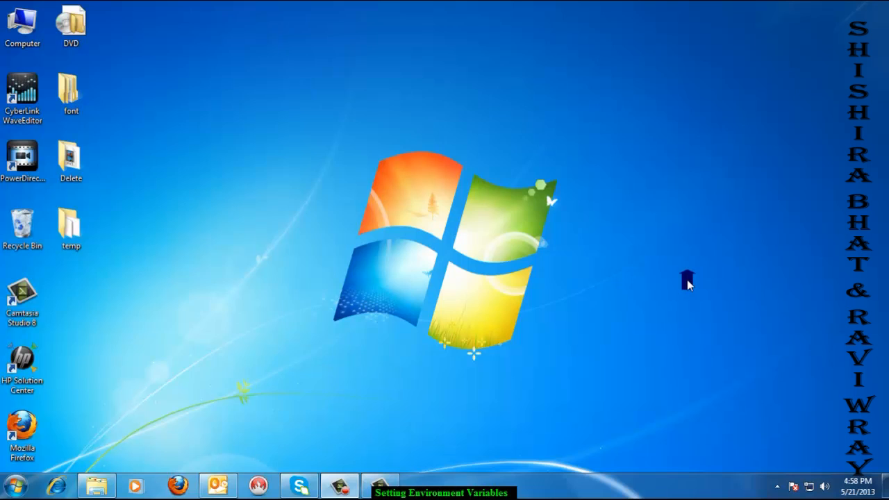
mouse_move(403, 233)
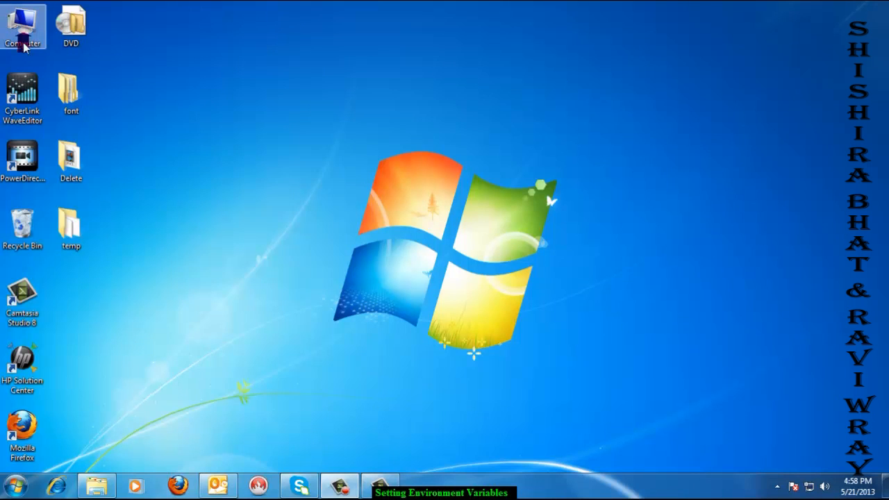
Step: Reach the Environment Variables window via Computer Properties and Advanced system settings
right_click(22, 28)
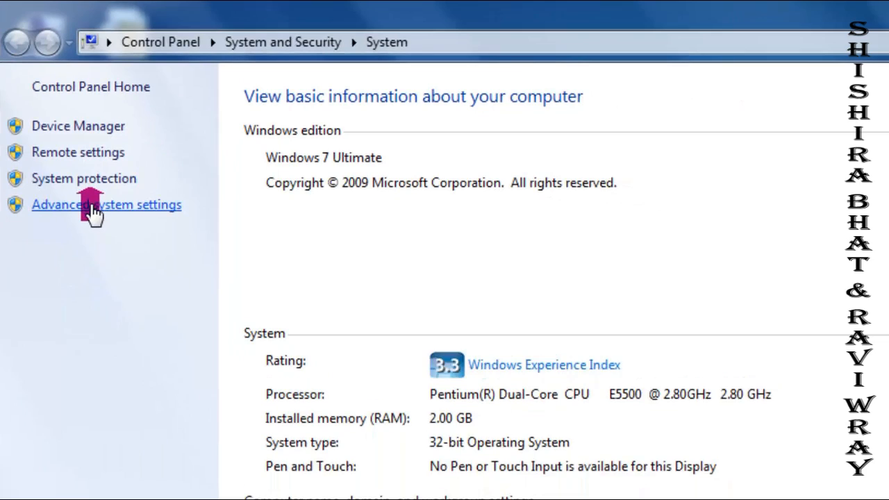
click(106, 204)
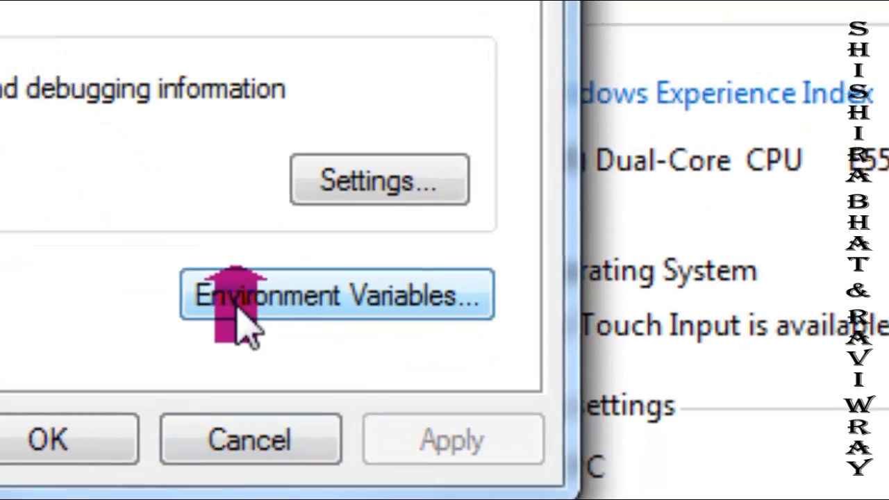
click(336, 294)
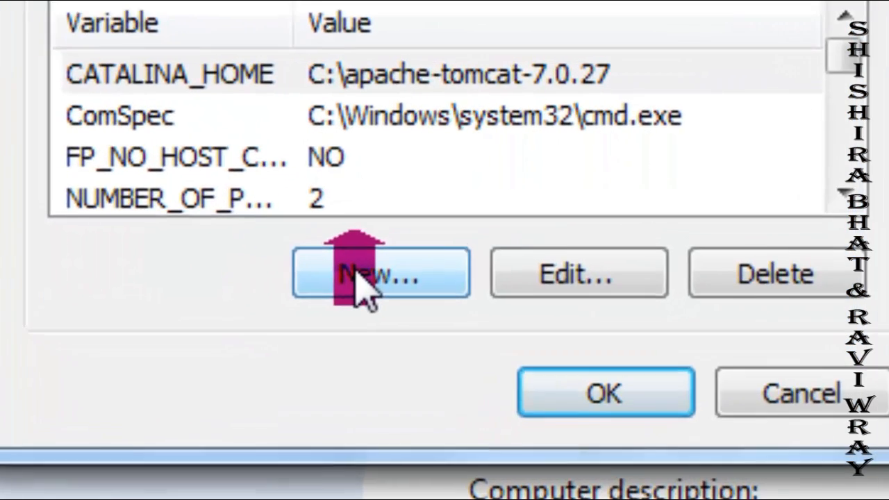
Step: Start a new system variable named JAVA_HOME and bring up a file browser at Local Disk (C:)
click(380, 272)
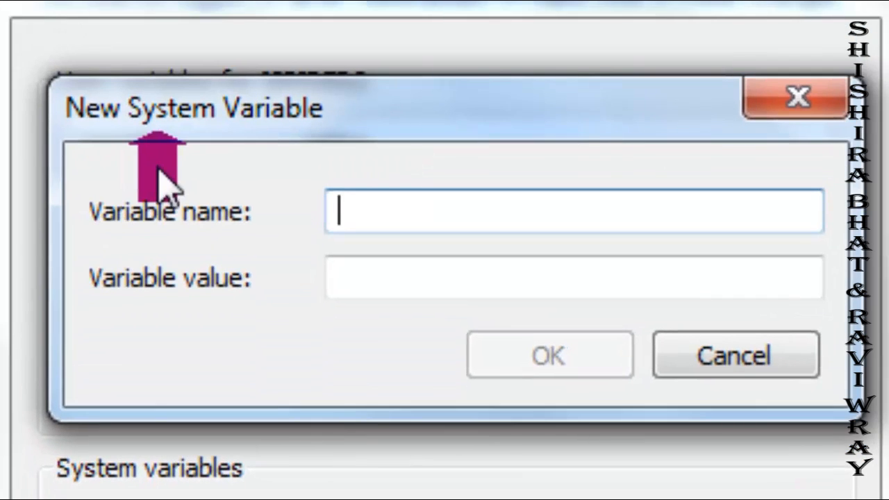
mouse_move(206, 305)
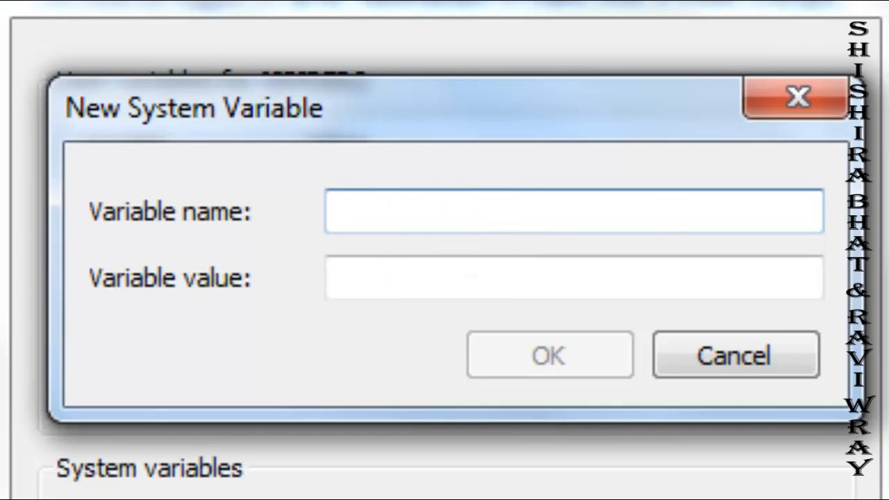
text(JAVA)
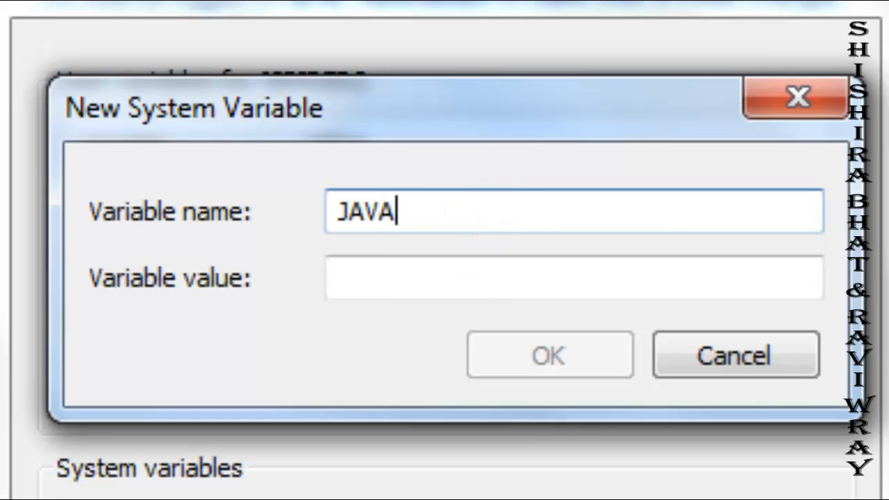
text(_HOME)
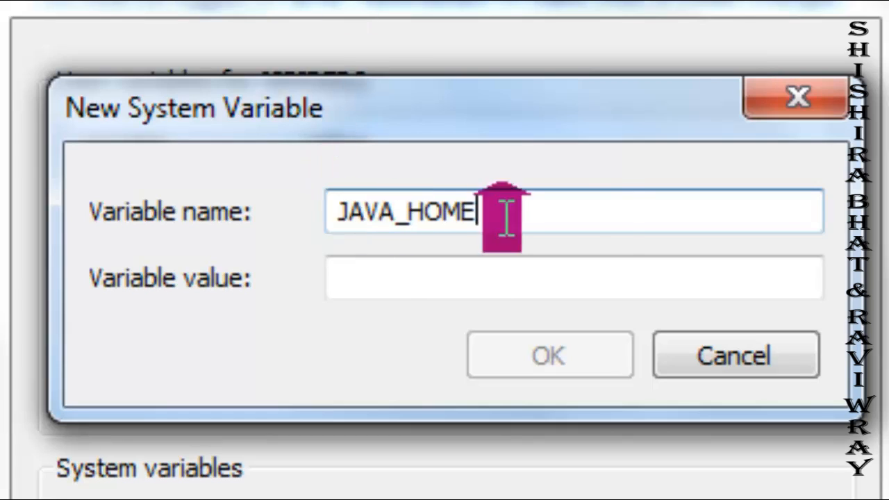
mouse_move(400, 223)
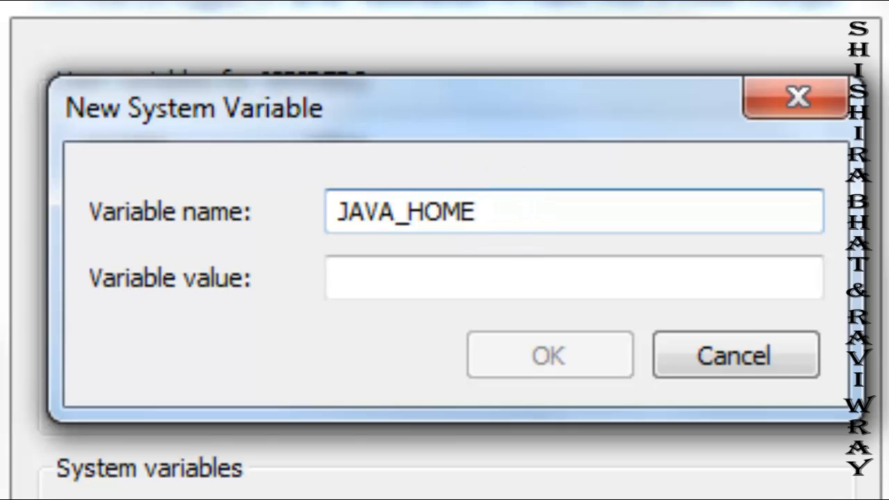
key(Backspace)
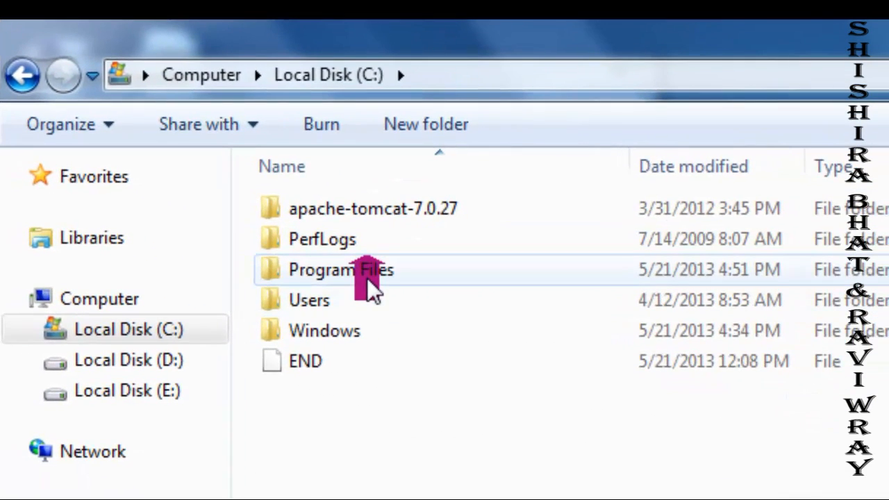
Step: Set JAVA_HOME to C:\Program Files\Java\jdk1.6.0_34 from the browsed JDK folder and save it
double_click(340, 270)
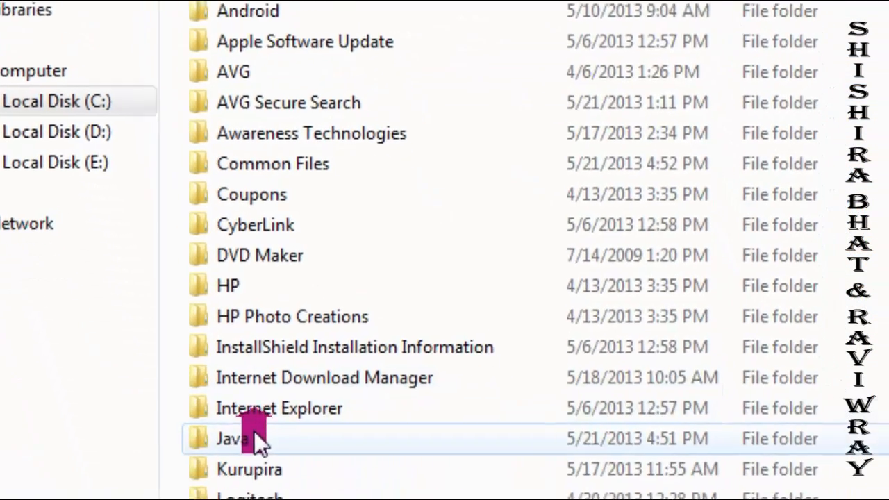
double_click(234, 439)
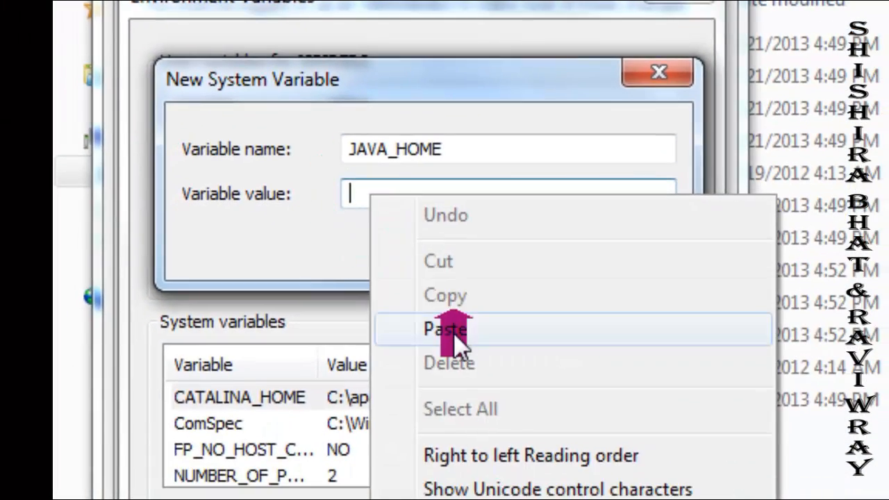
click(447, 328)
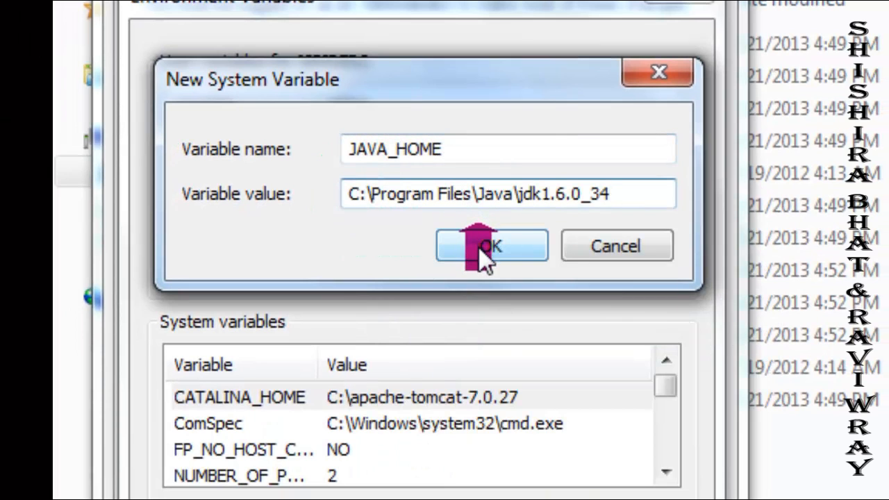
click(492, 245)
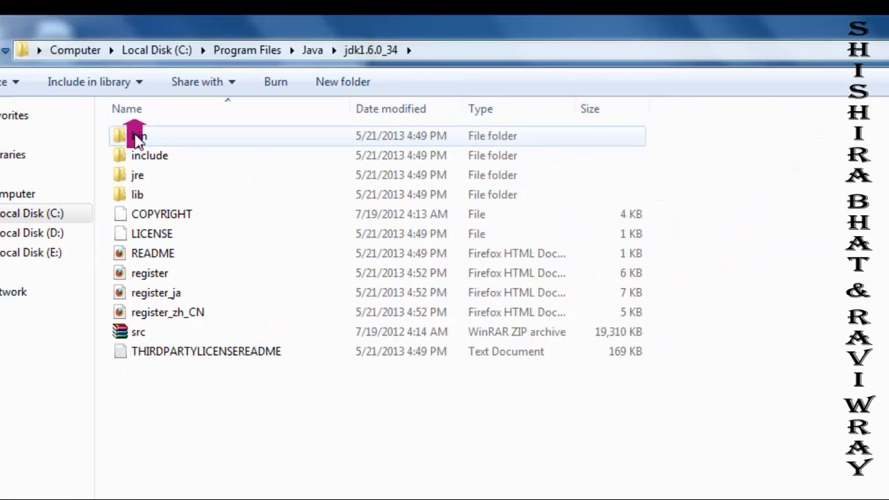
Step: Browse into the JDK's bin folder, then return to the system variables list showing Path
double_click(139, 136)
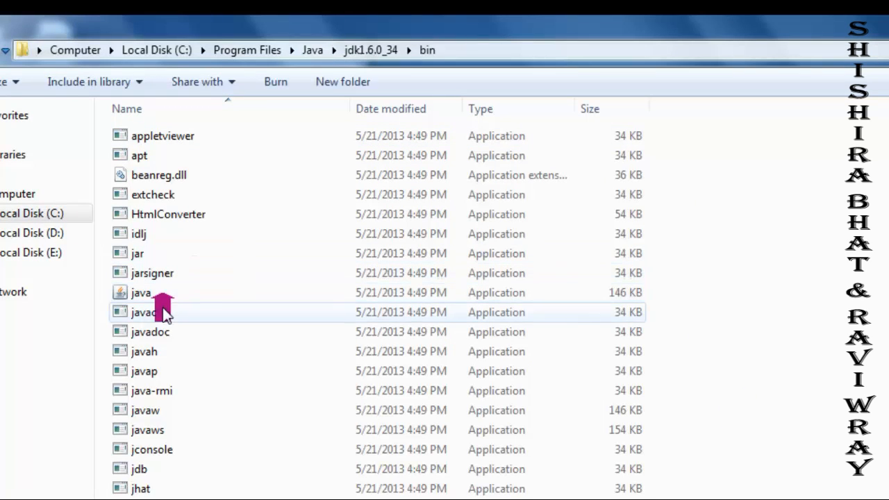
click(144, 311)
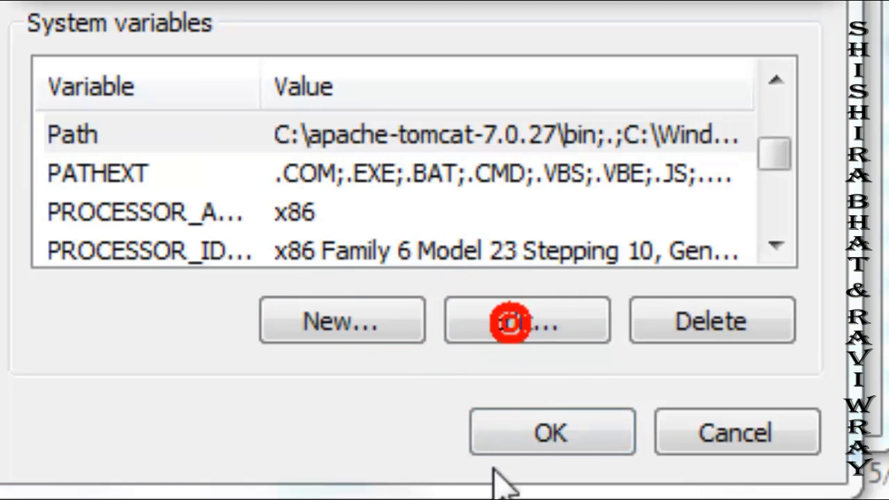
Step: Edit the Path variable and insert ';' and '.;' separators at the start of its value
click(527, 320)
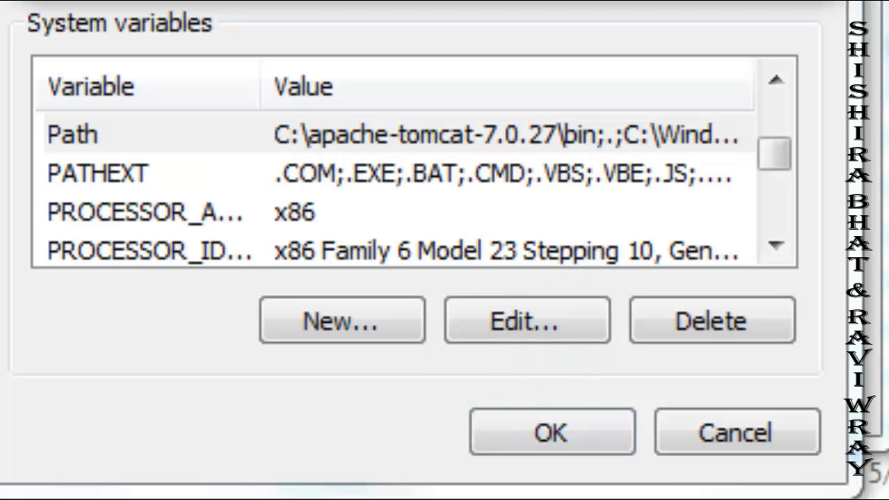
click(526, 320)
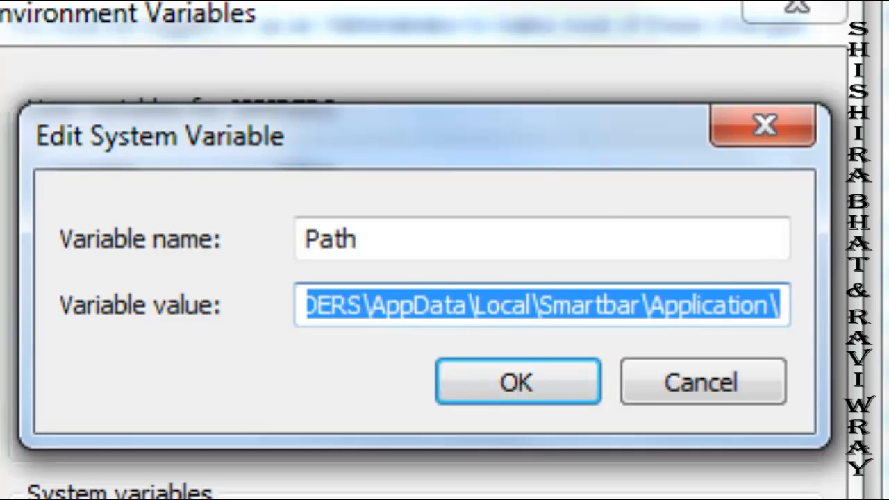
text(C:\apache-tomcat-7.0.27\bin;.;C:\Windows)
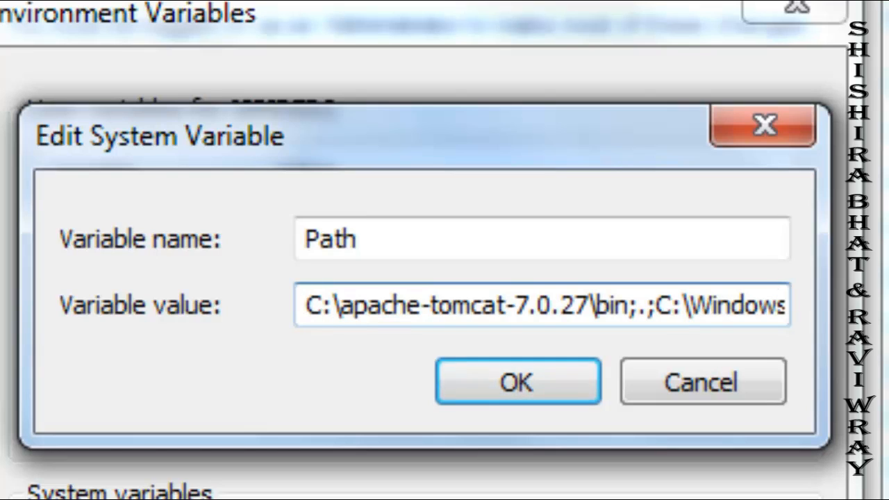
text(;)
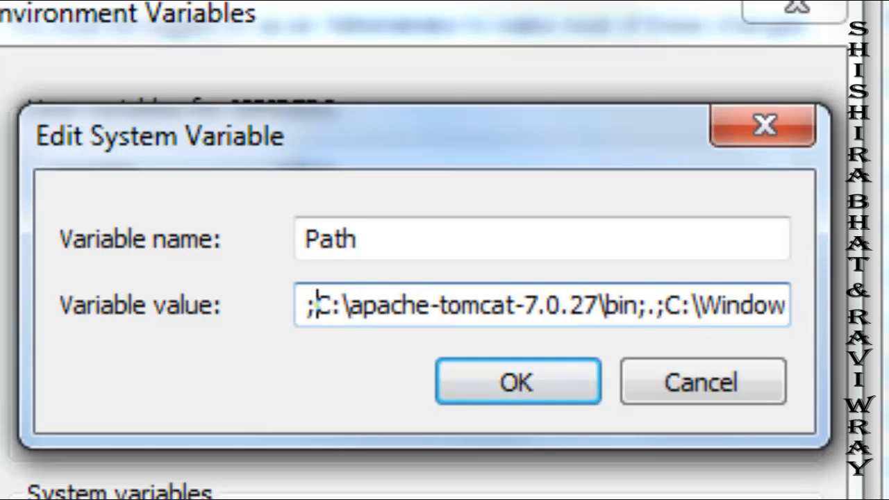
text(.;)
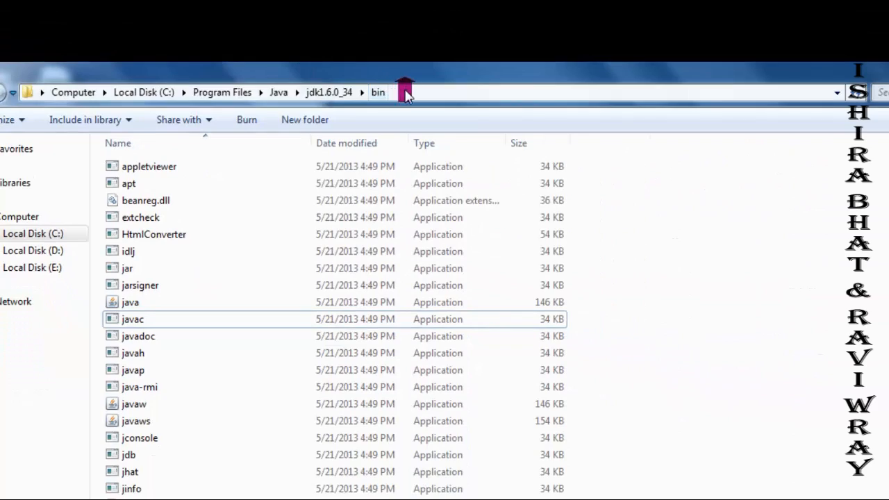
Step: Paste the JDK bin folder path at the front of Path and confirm all the dialogs
click(403, 92)
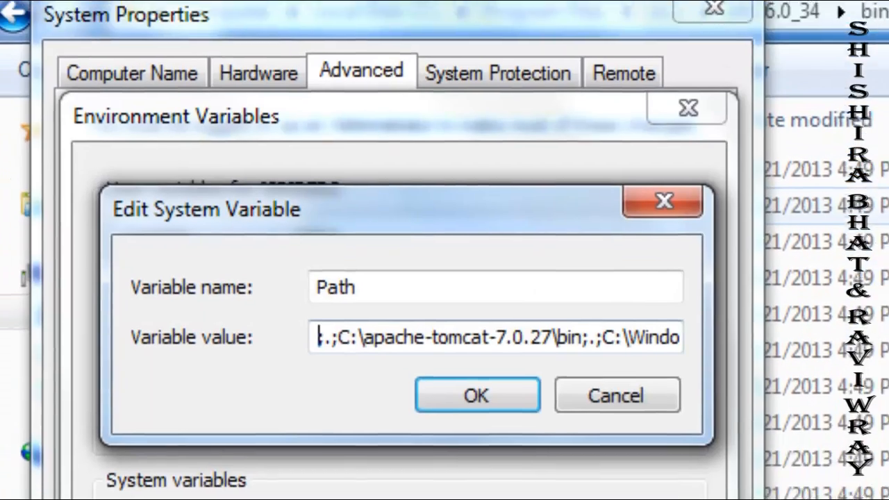
right_click(326, 300)
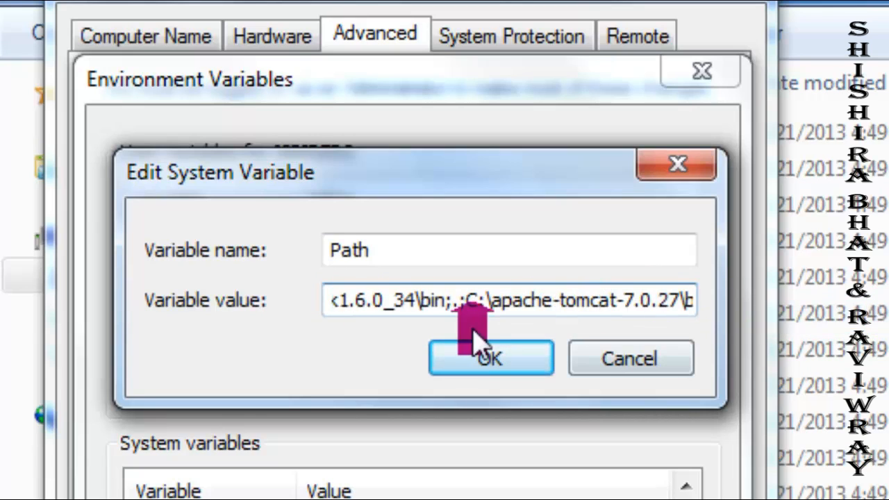
click(491, 359)
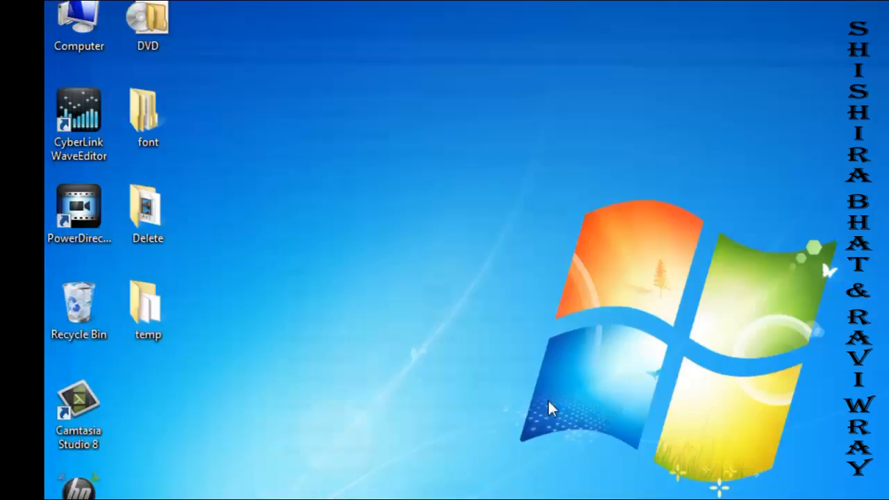
Step: Launch Command Prompt by searching CMD from the Start menu
click(11, 489)
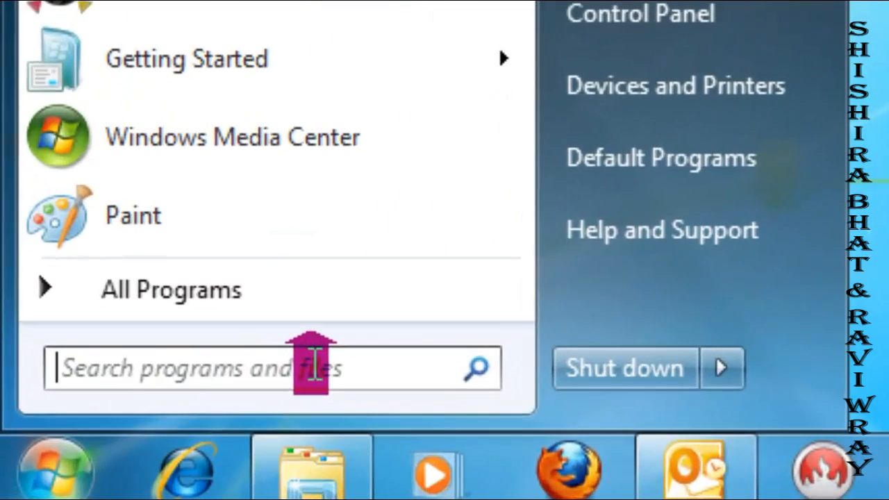
click(313, 368)
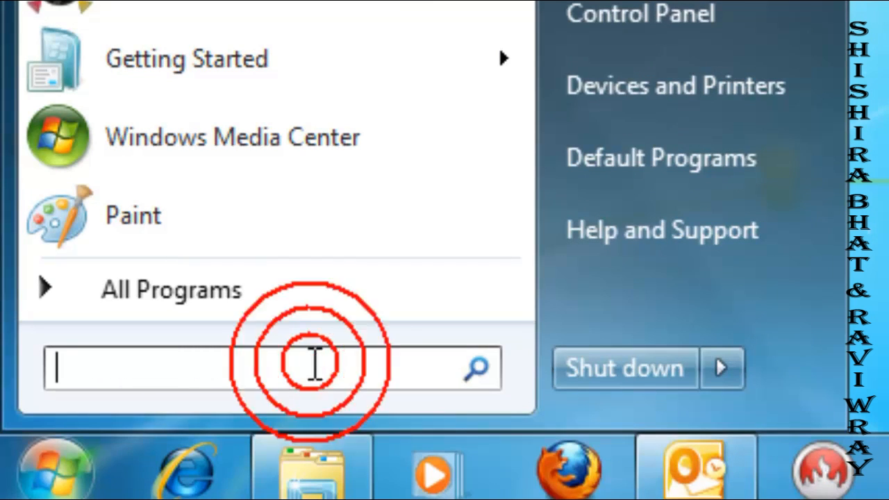
text(CMD)
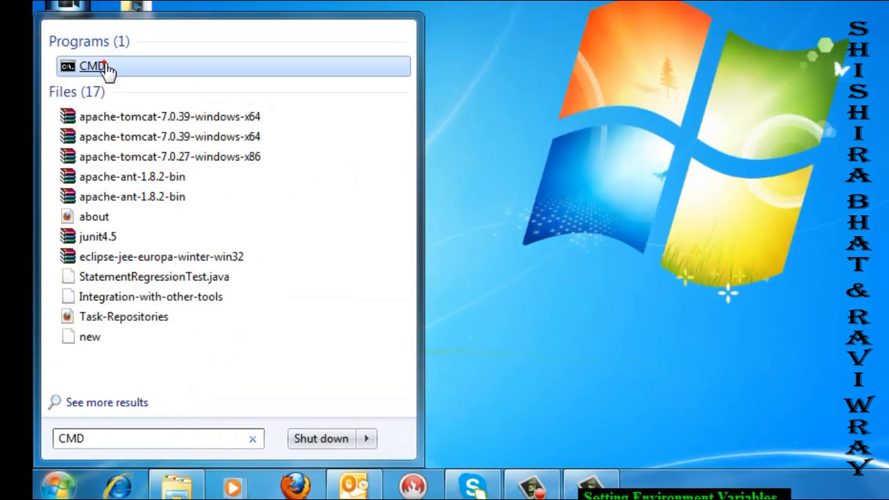
click(92, 66)
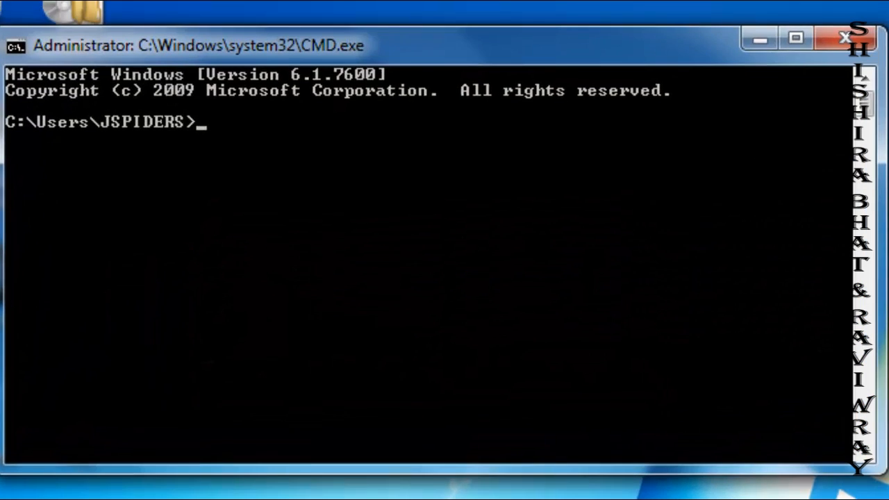
Step: Run JAVAC to confirm the compiler prints its usage options
text(JA)
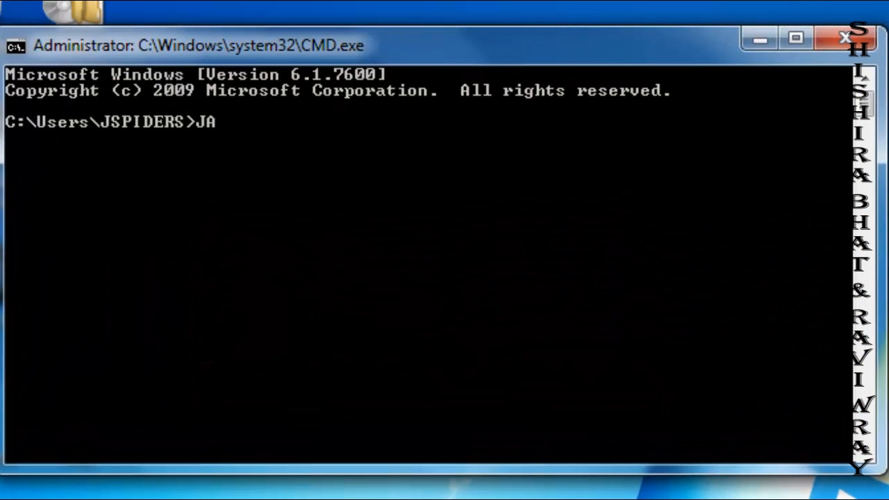
text(VAC)
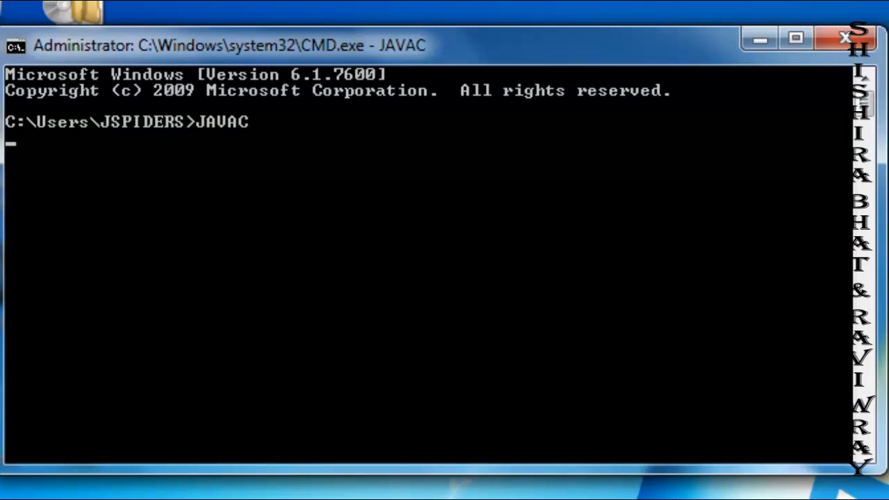
key(enter)
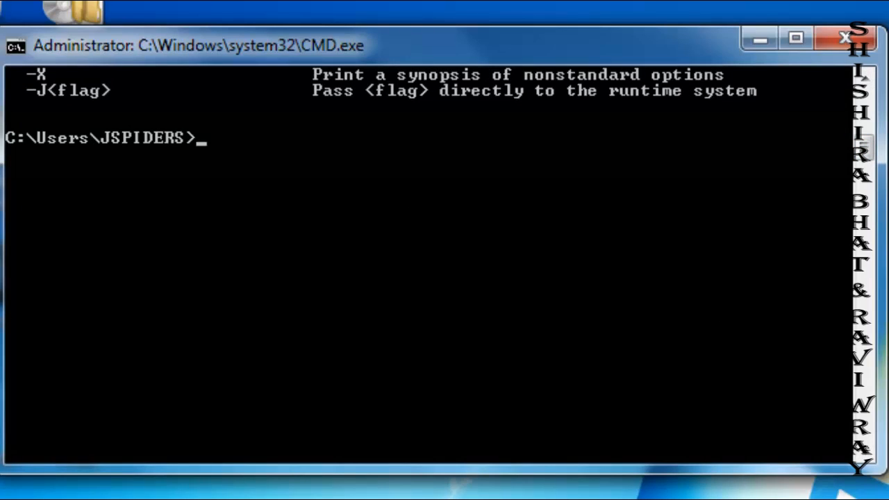
Step: Run java -version to confirm version 1.6.0_34, then enter exit
text(java)
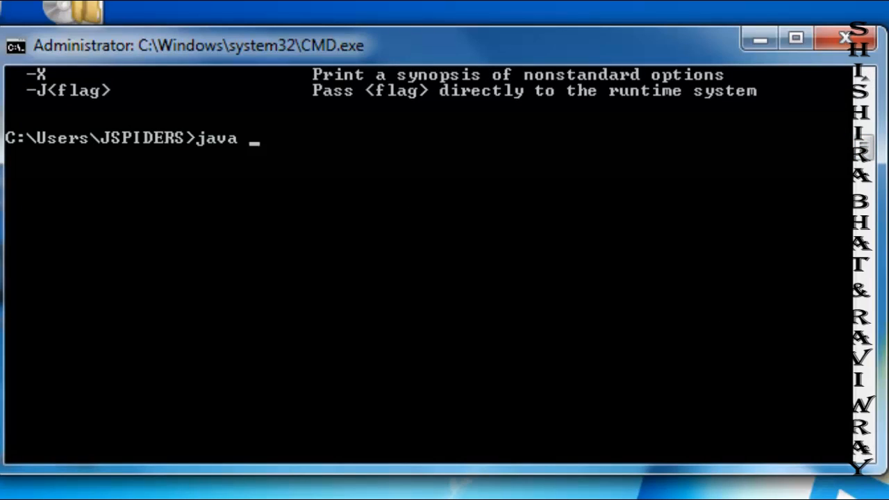
text(-vers)
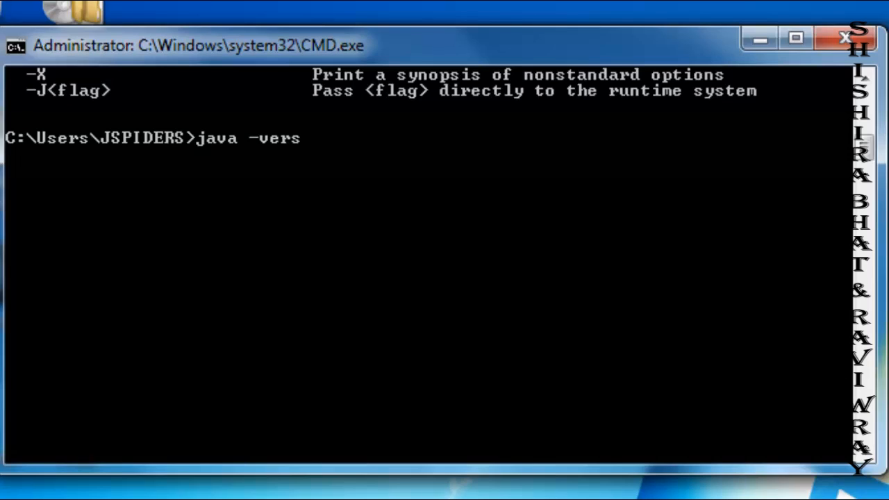
text(ion)
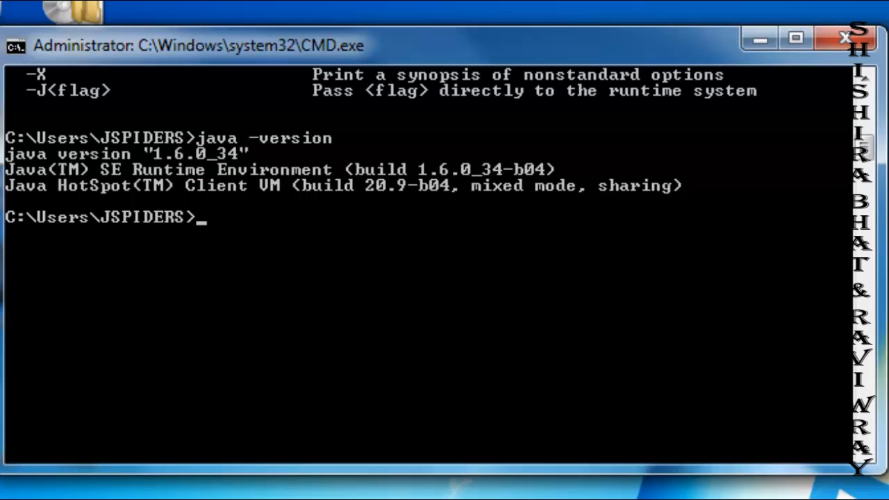
text(exit)
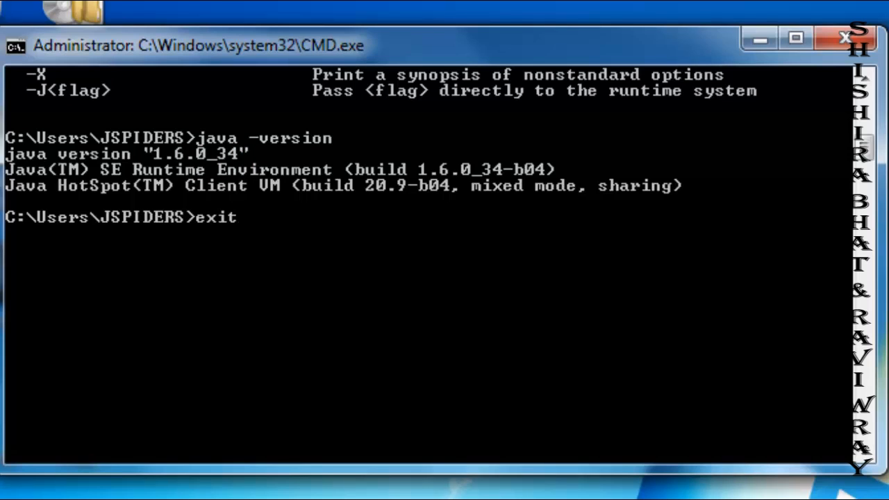